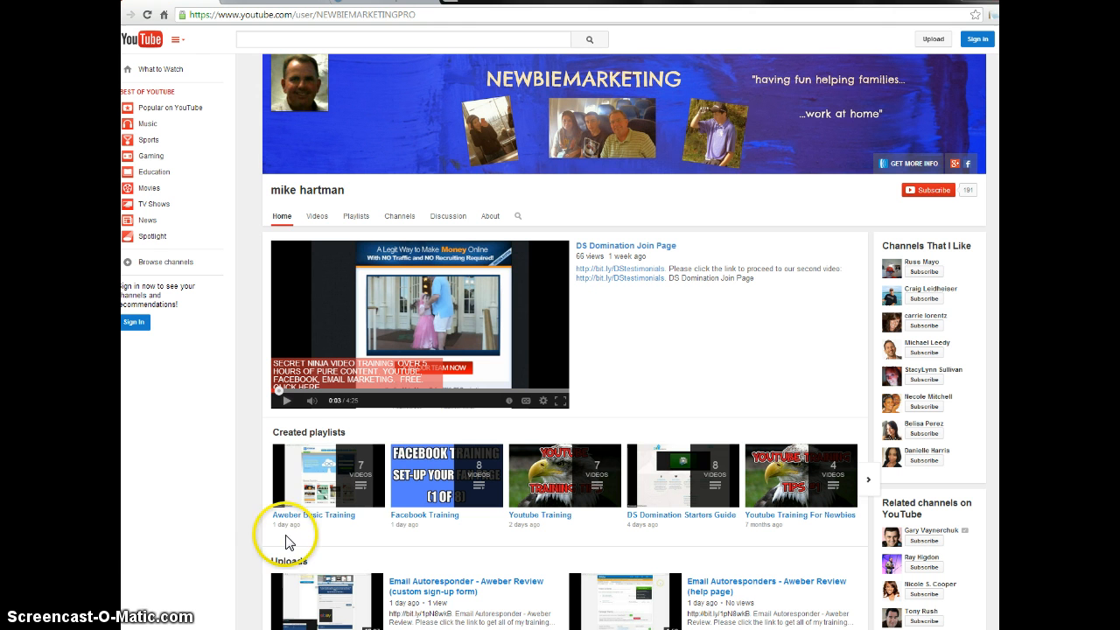
pyautogui.moveTo(344, 538)
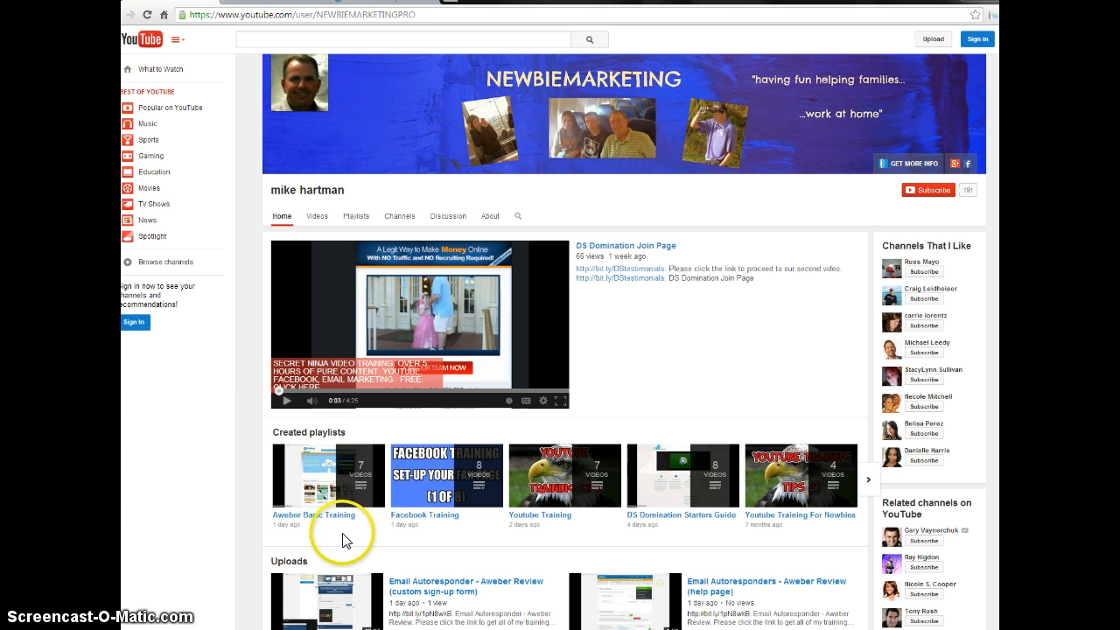
pyautogui.moveTo(177, 533)
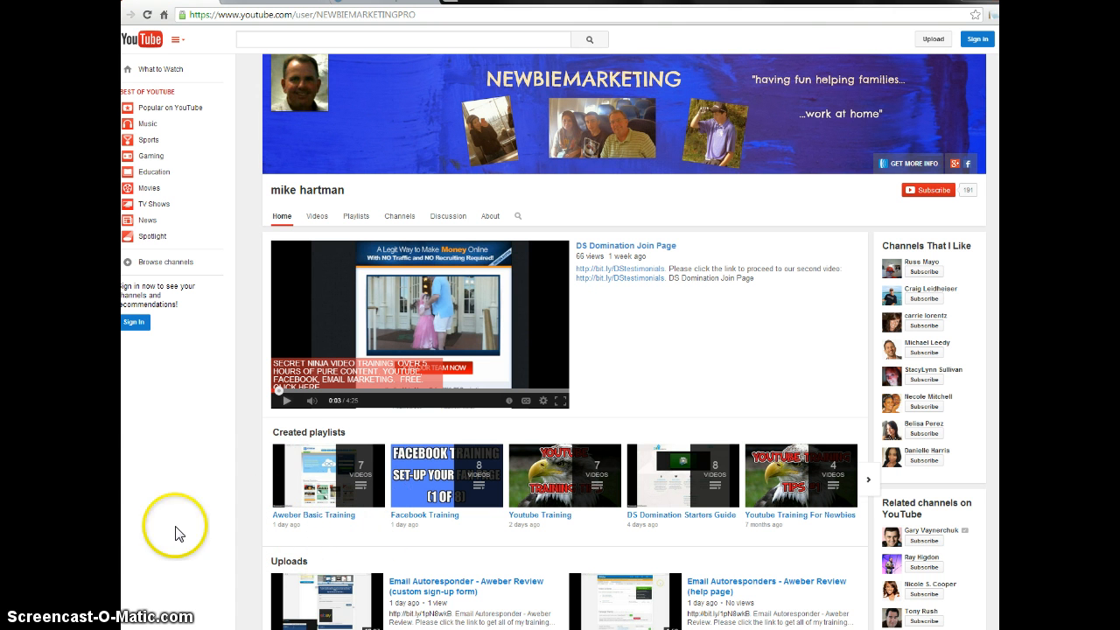